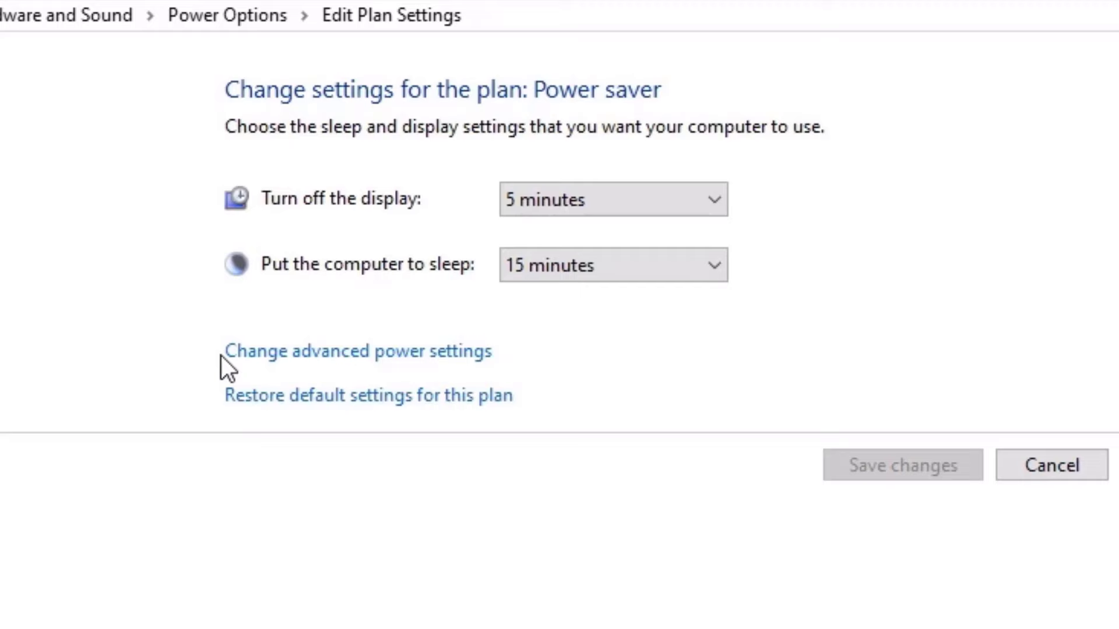
- Reach the advanced power settings dialog listing the available power plans
click(356, 351)
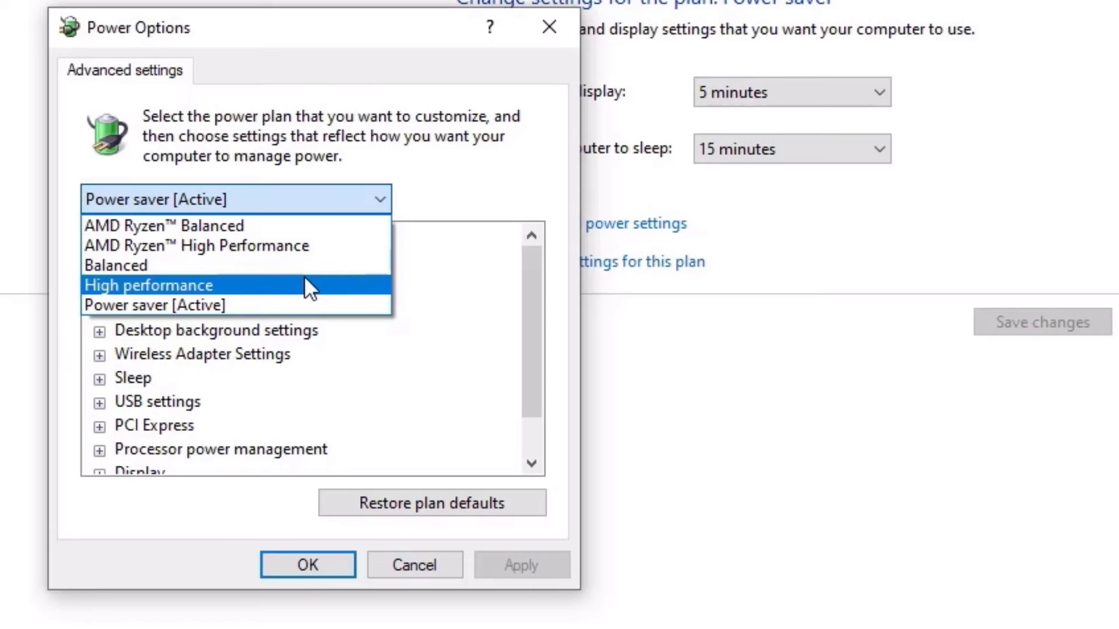
- Target the High performance plan and reveal its hard disk turn-off setting of 20 minutes
click(148, 284)
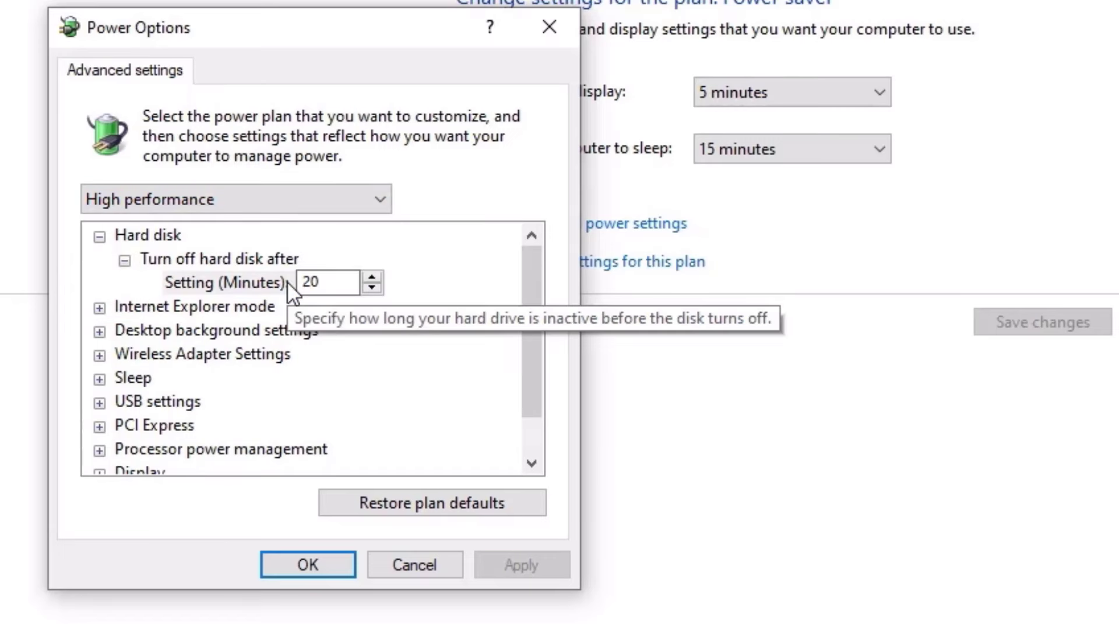
scroll(down, 3)
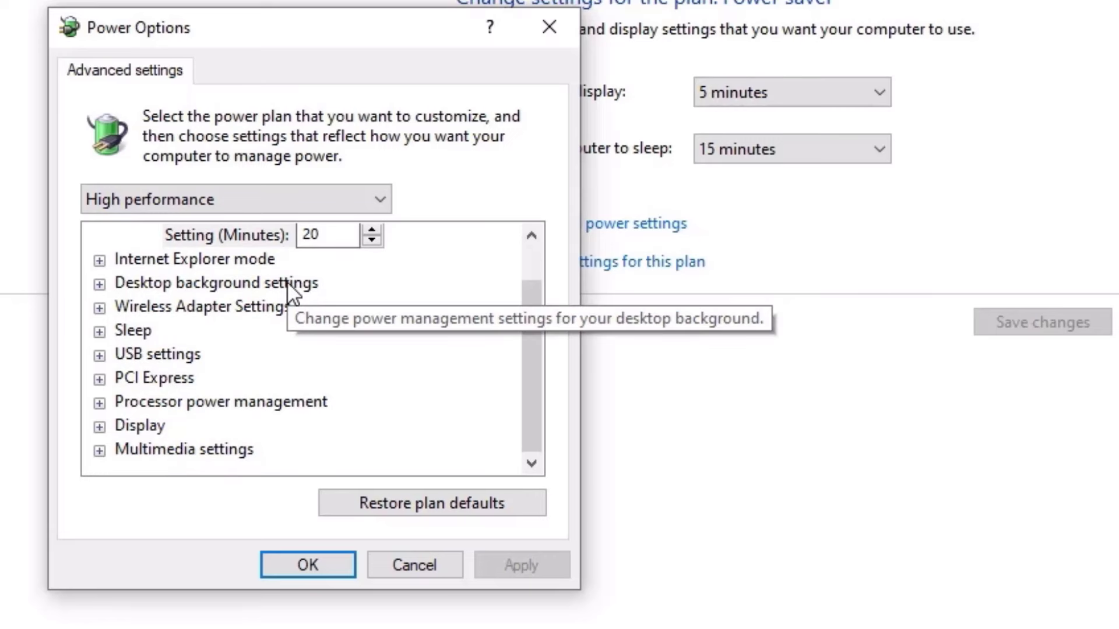
mouse_move(269, 408)
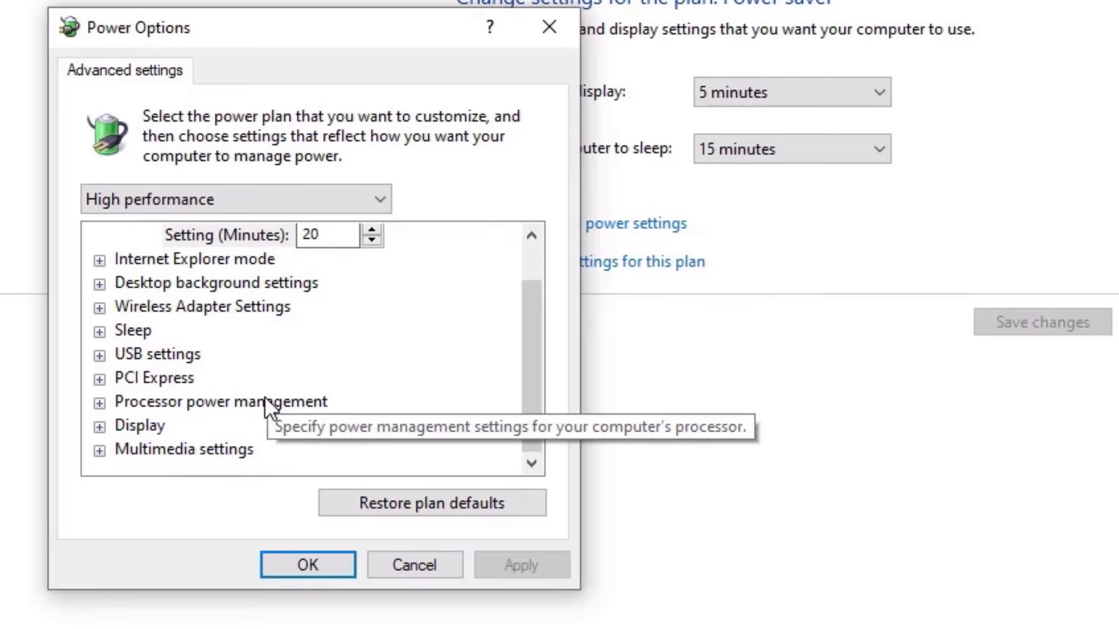
- Give High performance a 0% minimum and 100% maximum processor state and apply the change
click(99, 401)
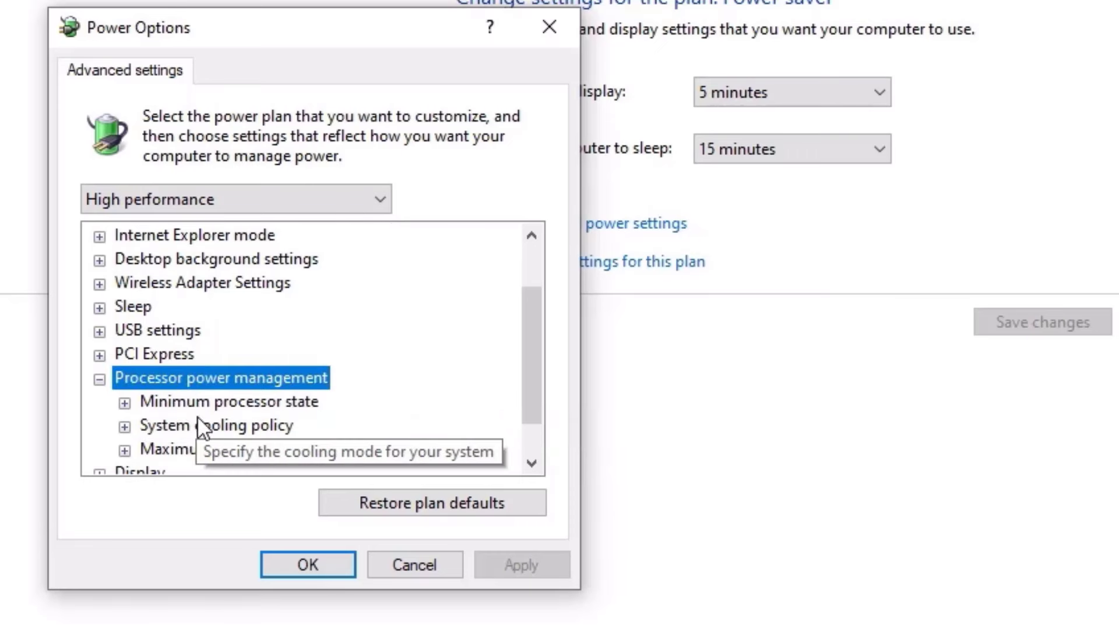
mouse_move(178, 410)
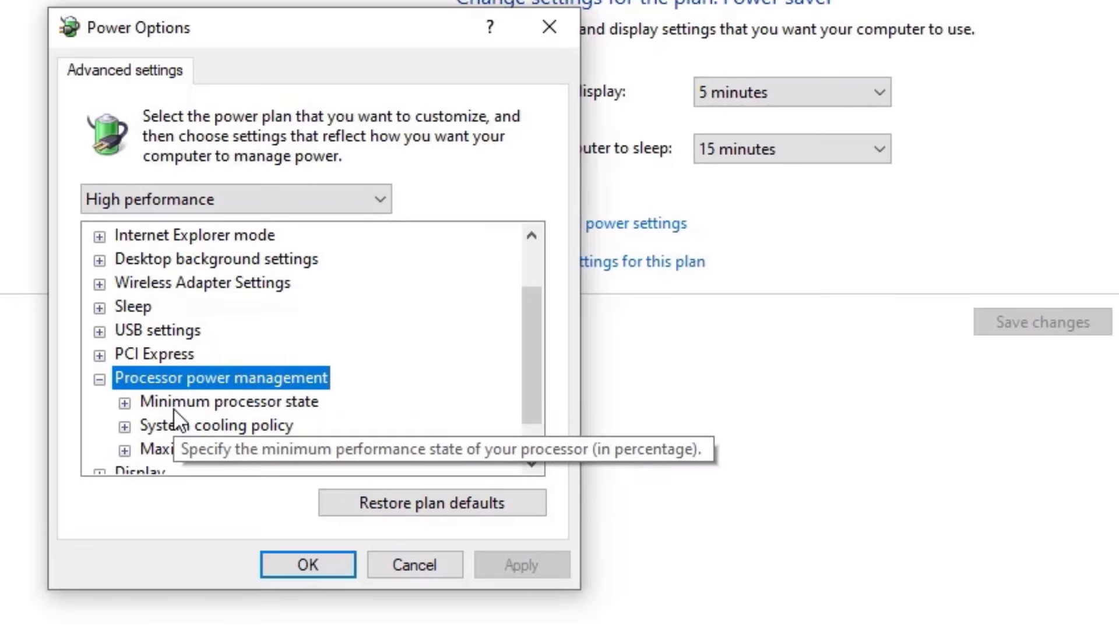
click(123, 403)
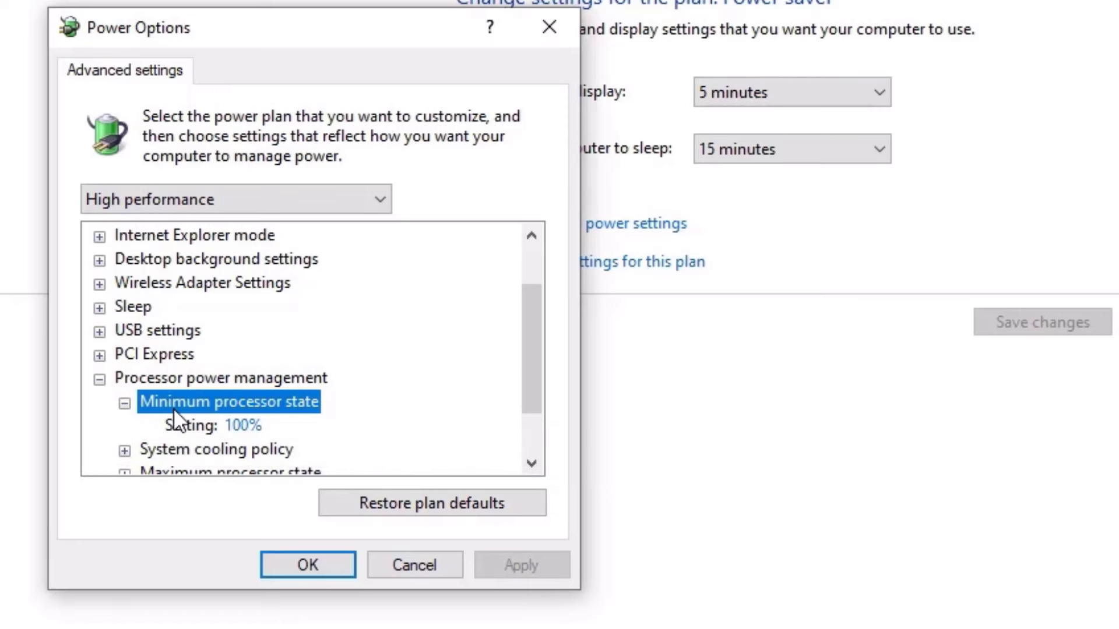
click(242, 424)
text(0)
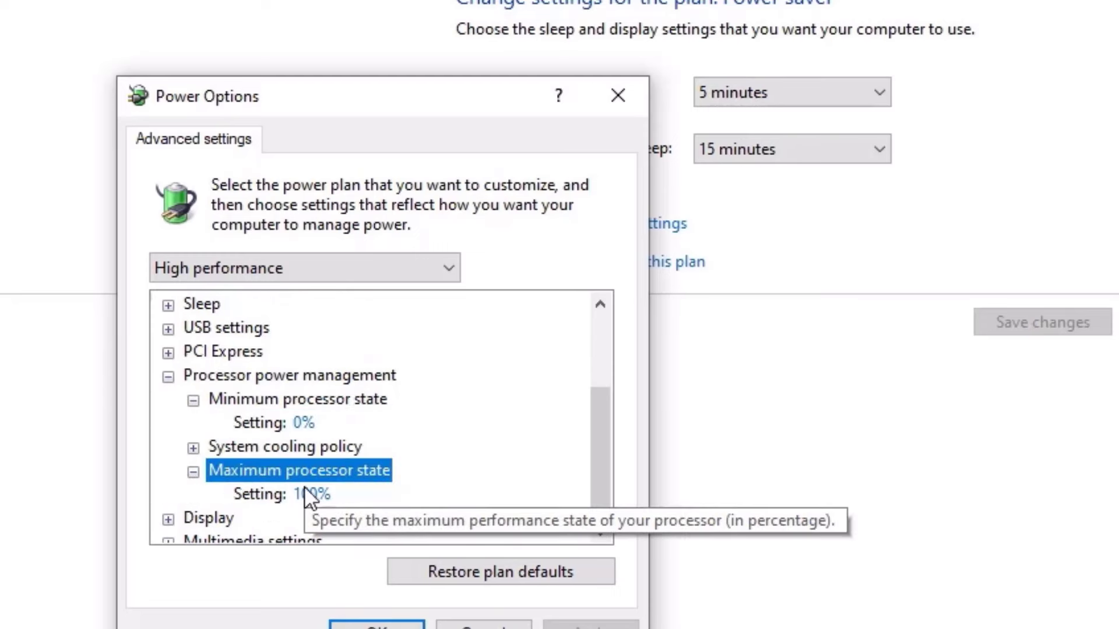
click(310, 494)
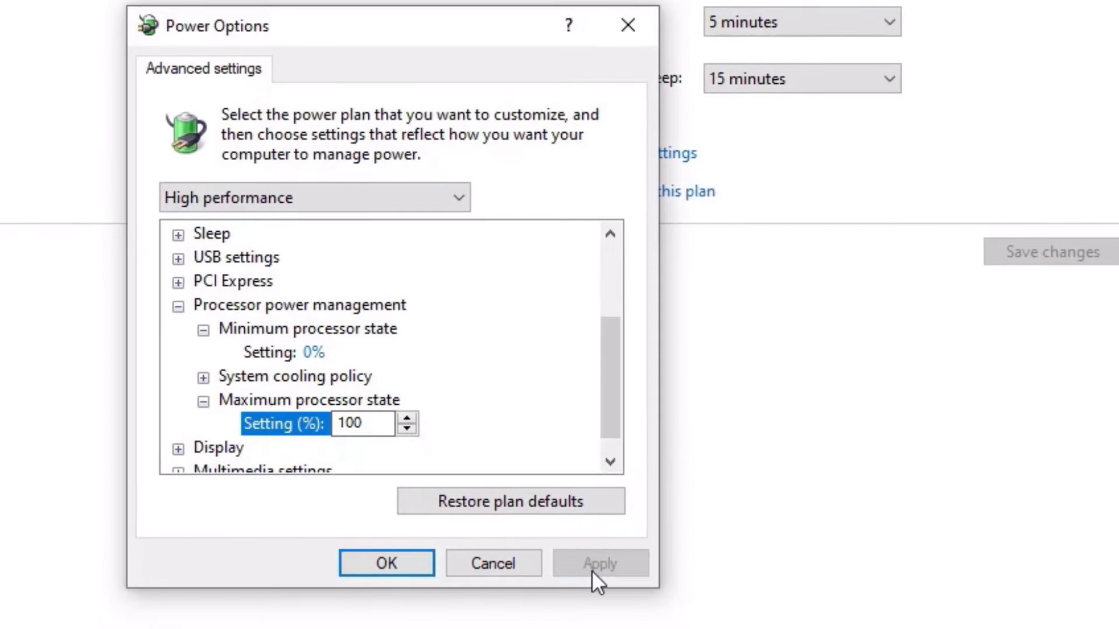
click(386, 563)
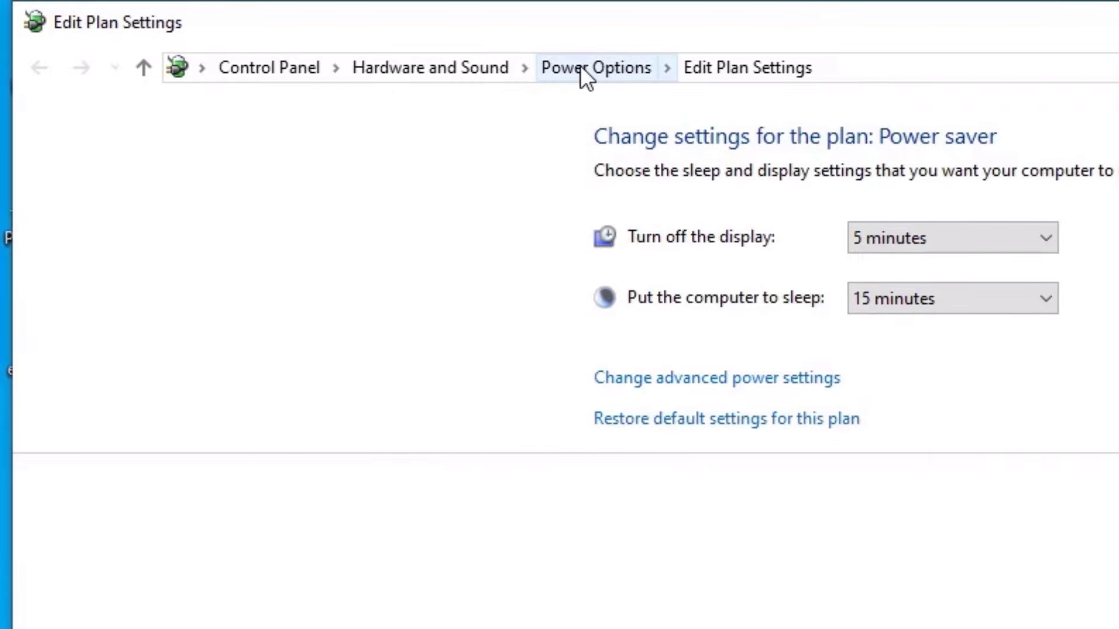
- Reach the Power Options plan list again through Power & sleep's additional power settings
click(596, 67)
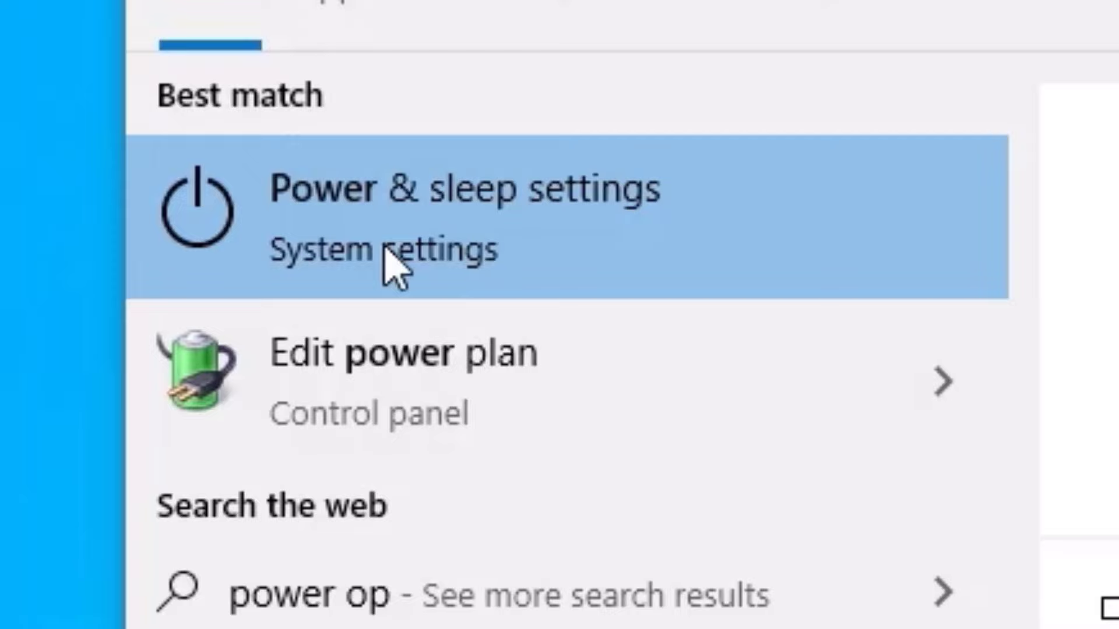
click(400, 207)
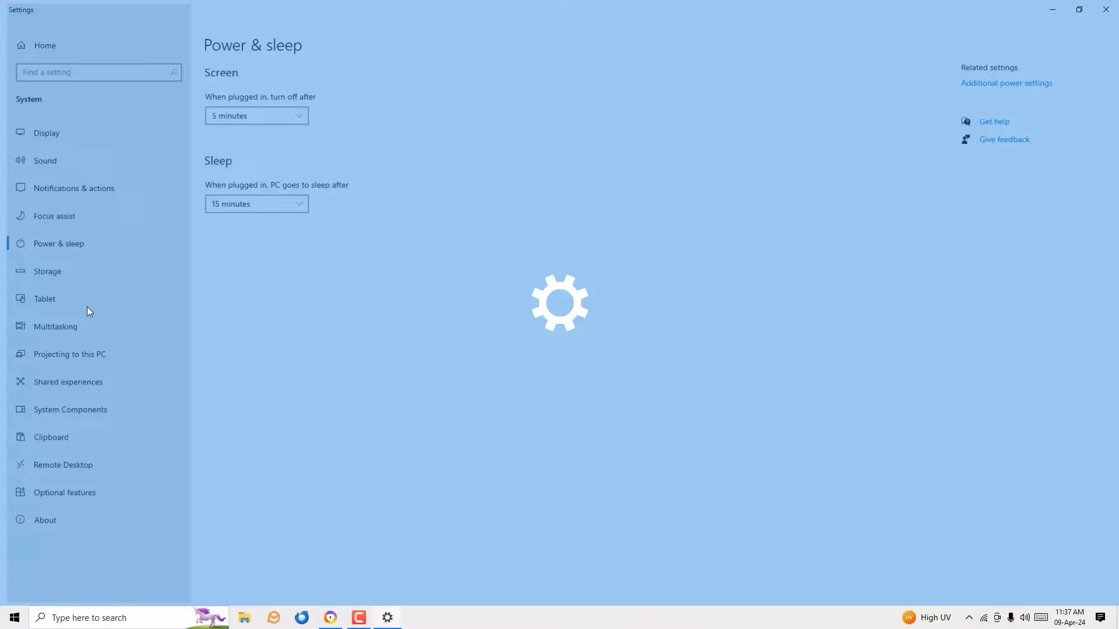
click(1006, 83)
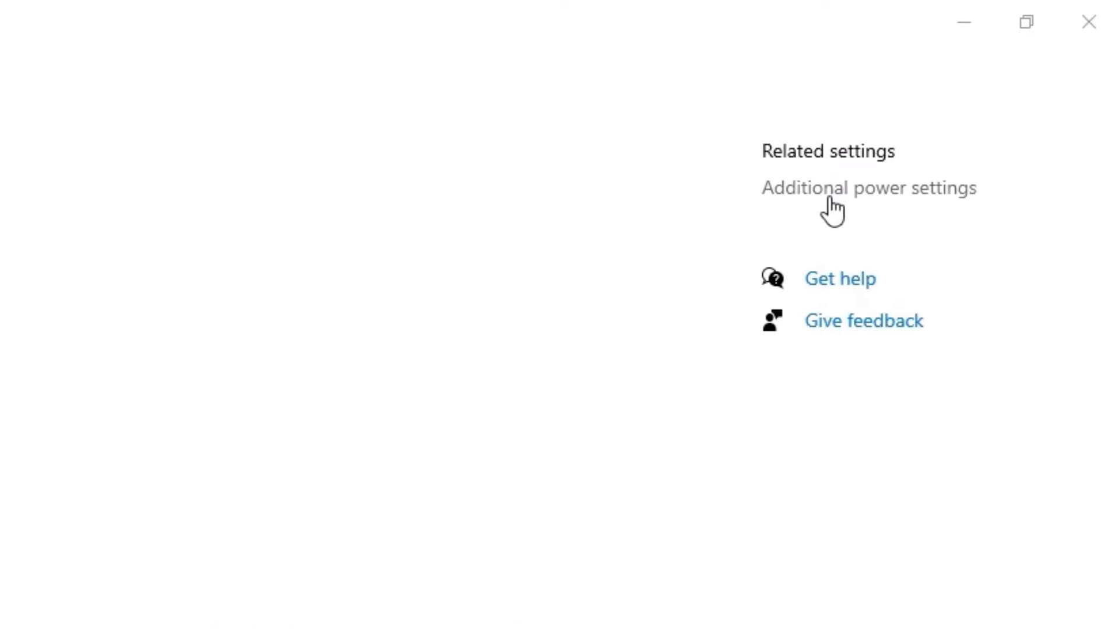
click(867, 188)
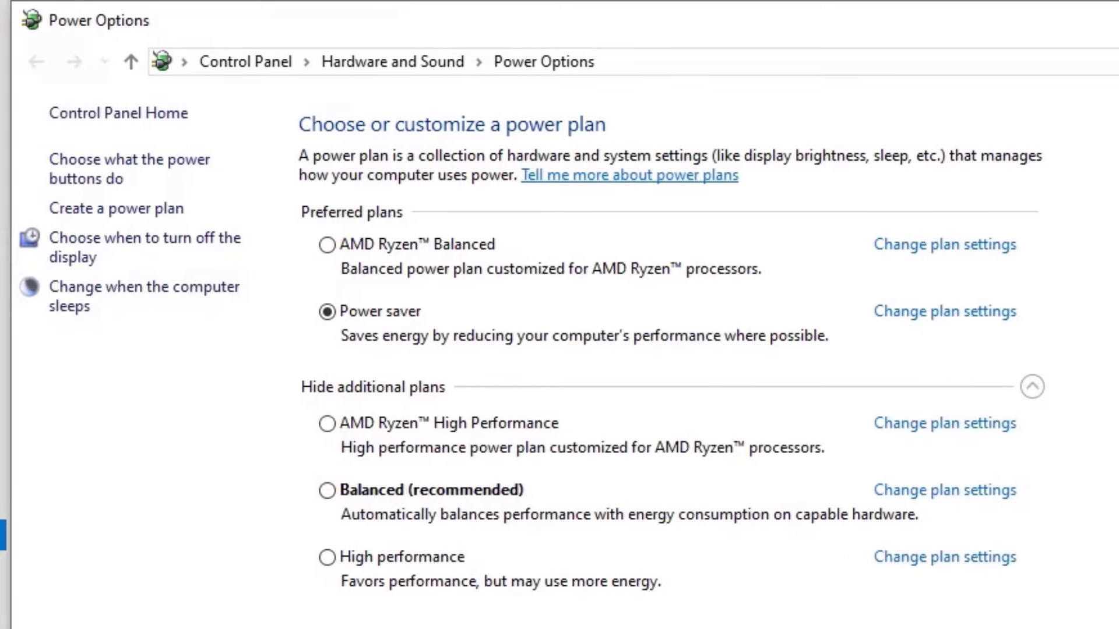
- Leave Power Options, returning to Power & sleep with 5-minute screen and 15-minute sleep timeouts
click(326, 557)
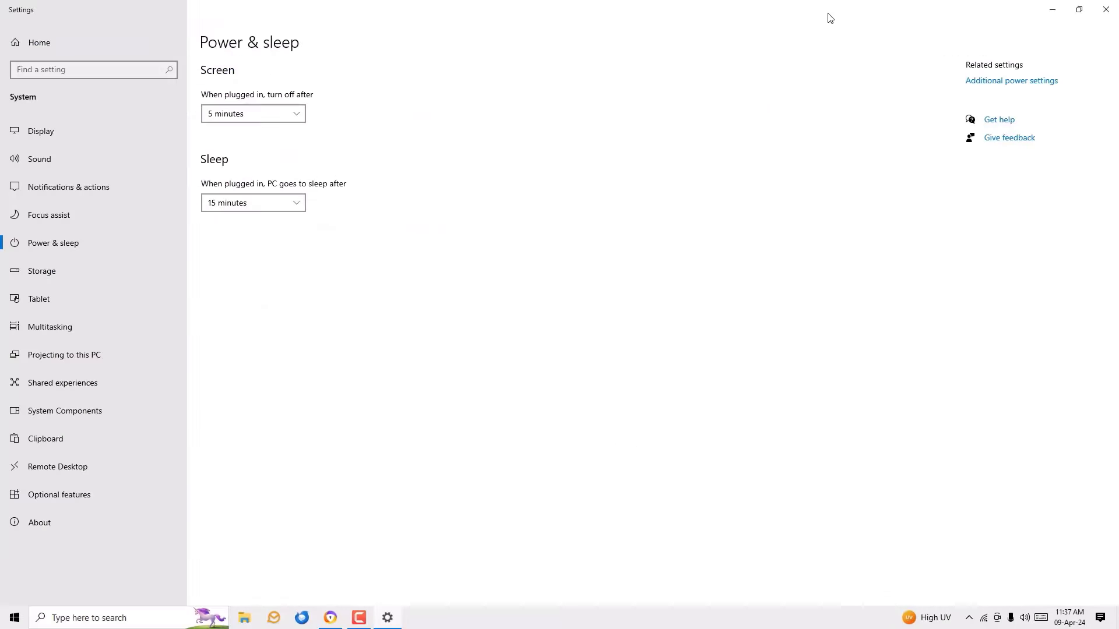
- Dismiss the Power & sleep settings window before moving to Task Manager's Startup list
click(1105, 10)
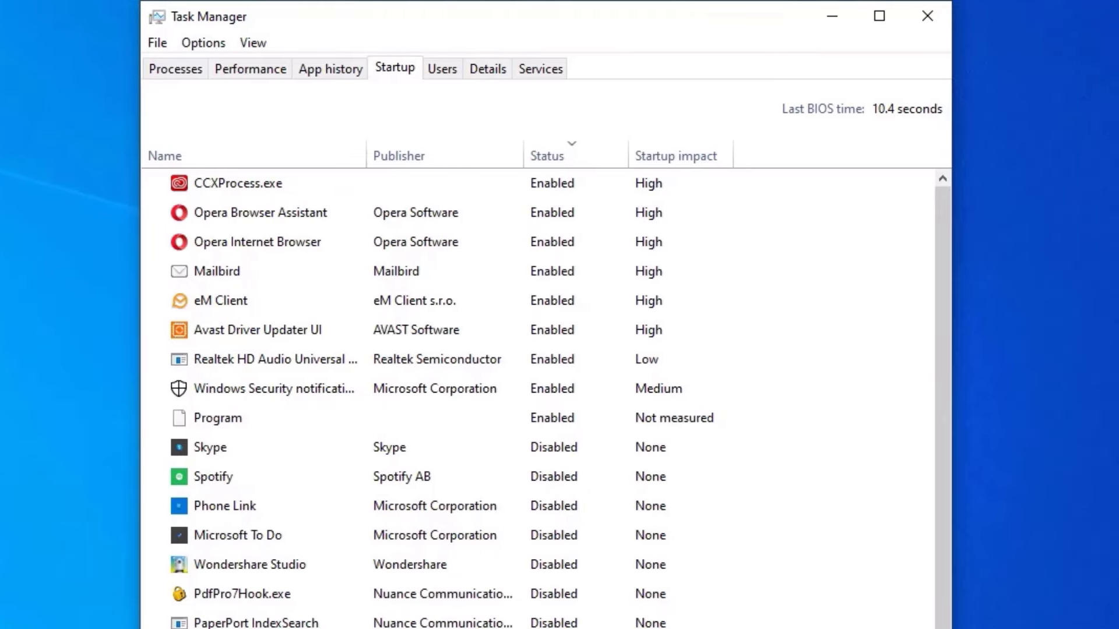
- Disable Opera Browser Assistant at startup and exit Task Manager to the desktop
click(260, 212)
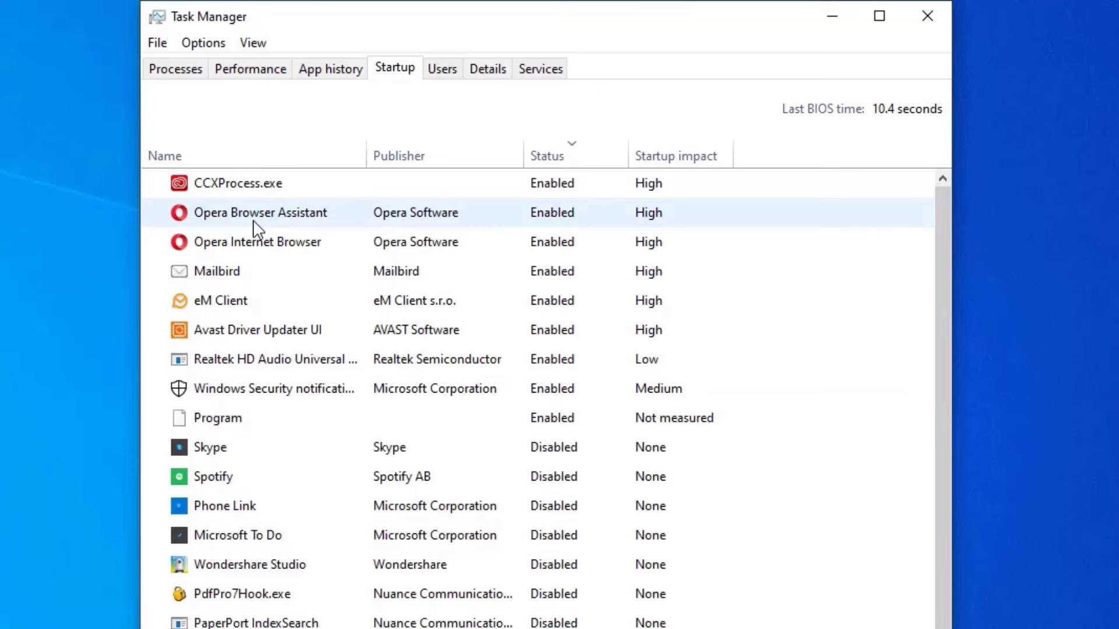
right_click(260, 212)
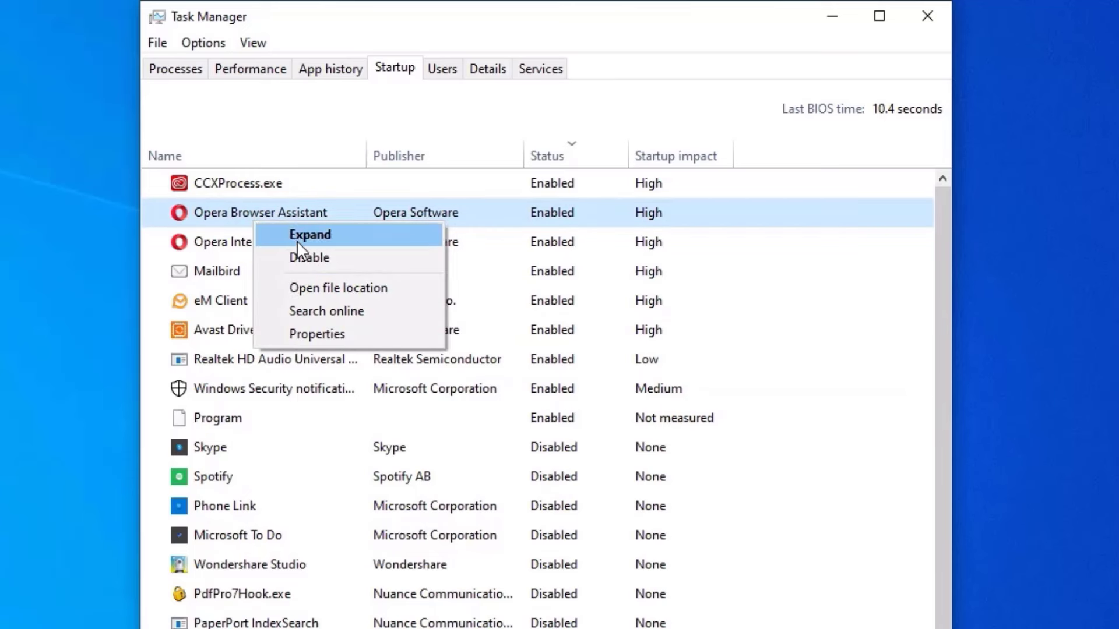
click(309, 258)
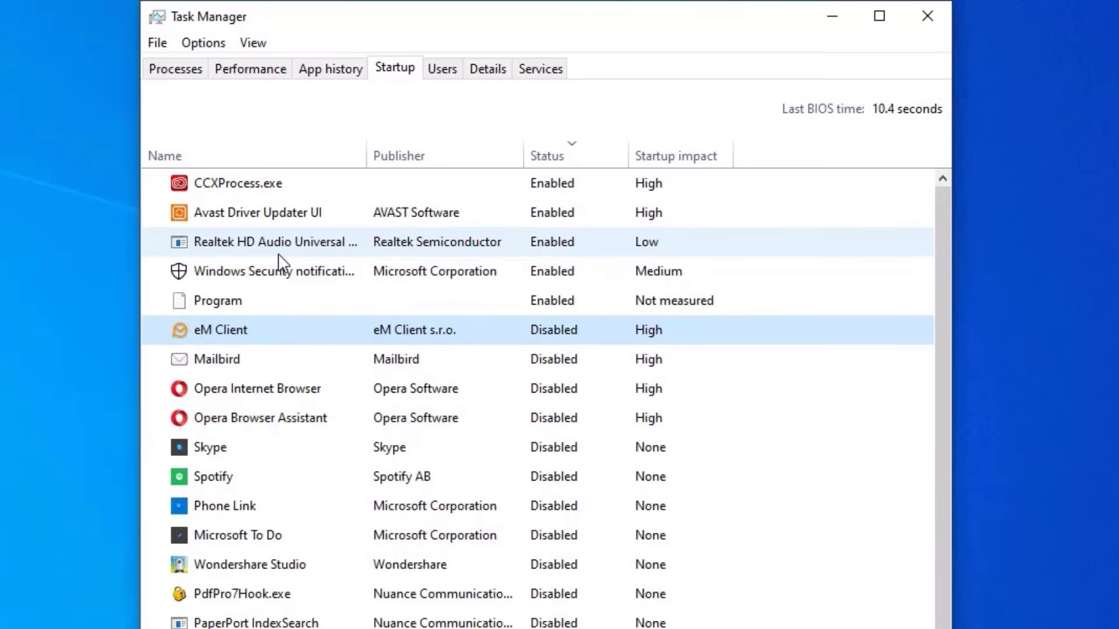
click(926, 15)
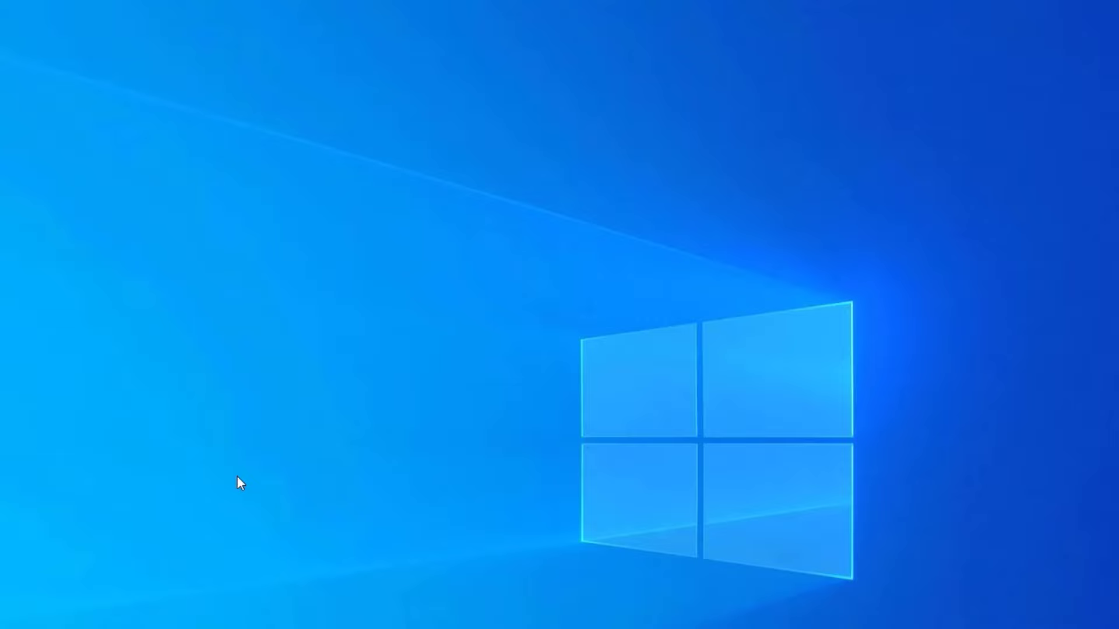